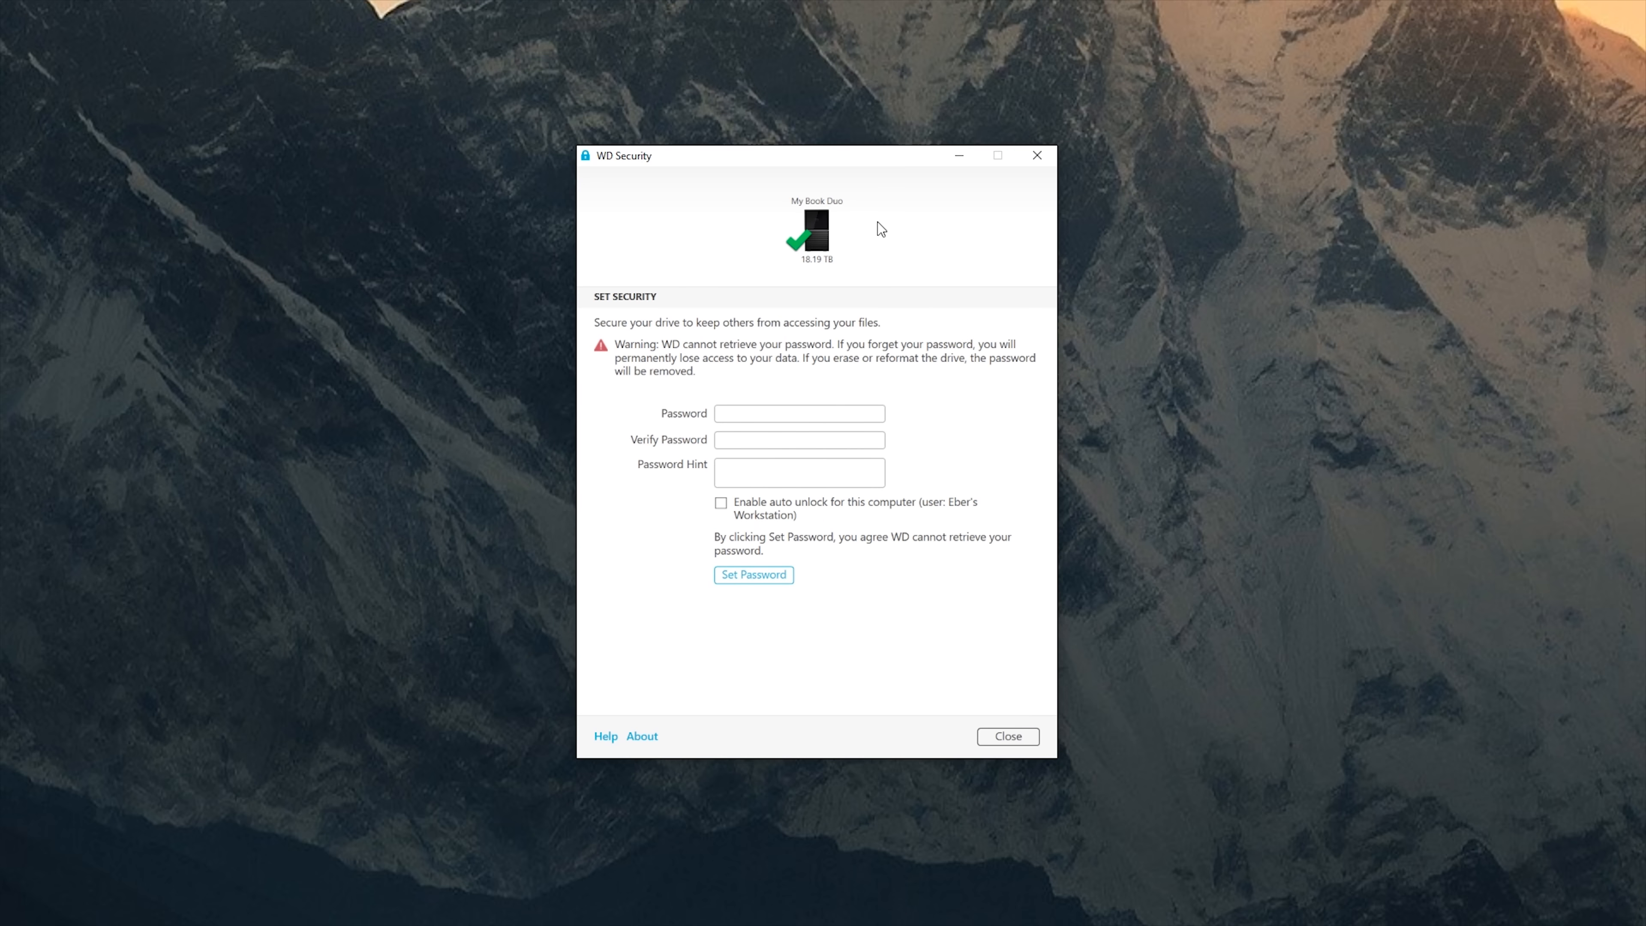
mouse_move(1030, 463)
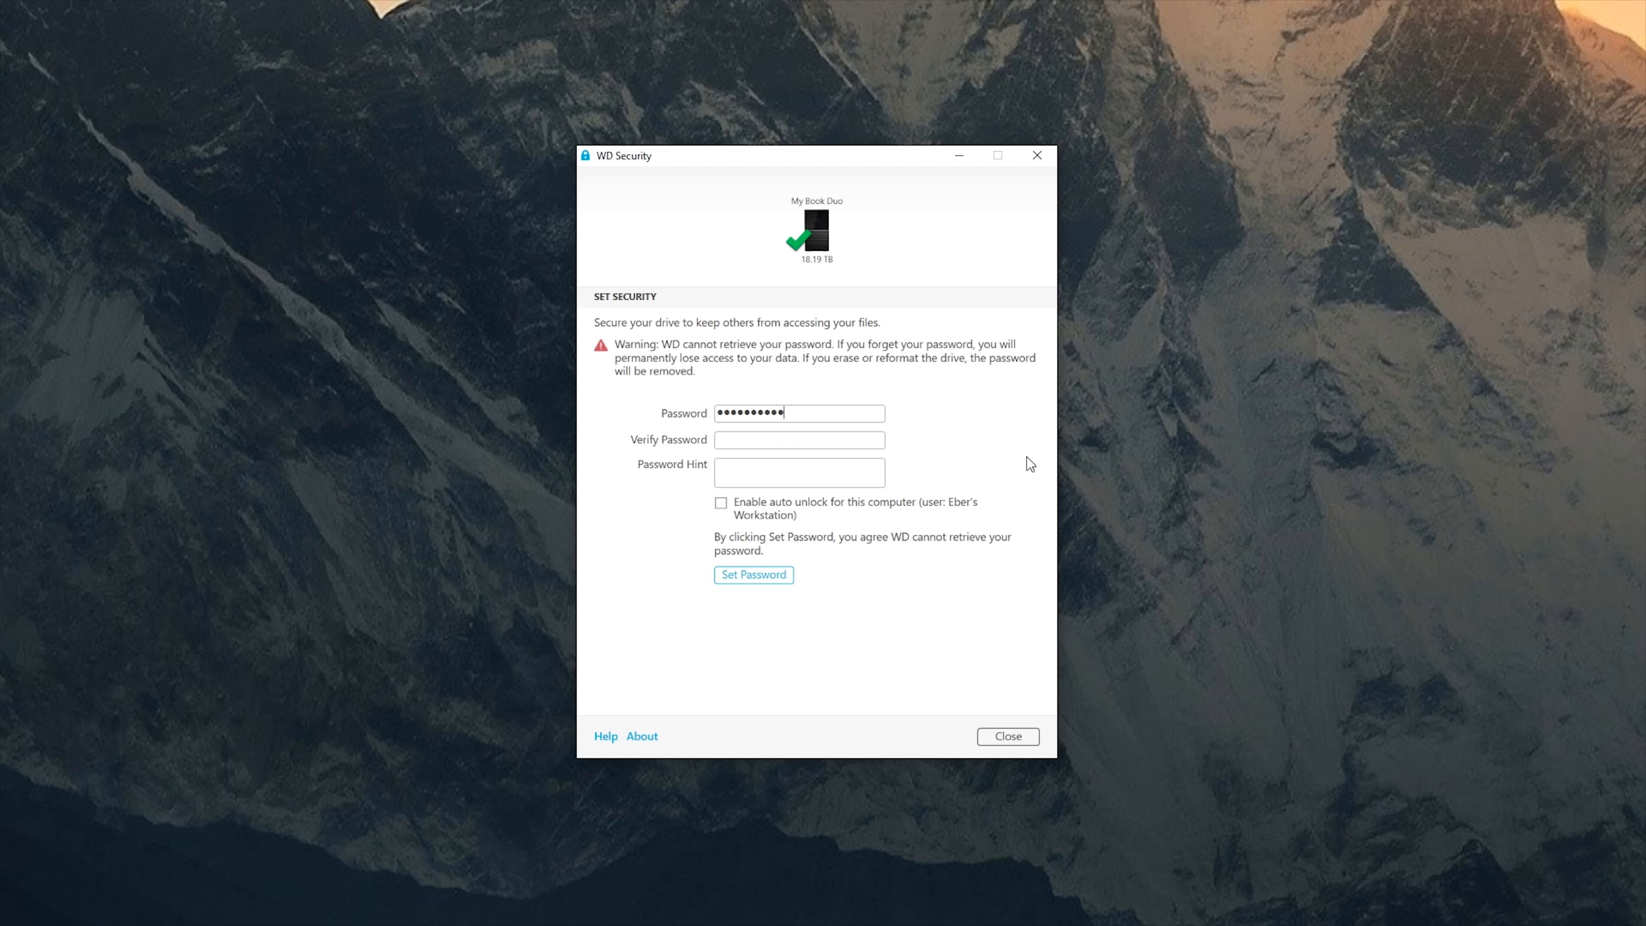
text(•)
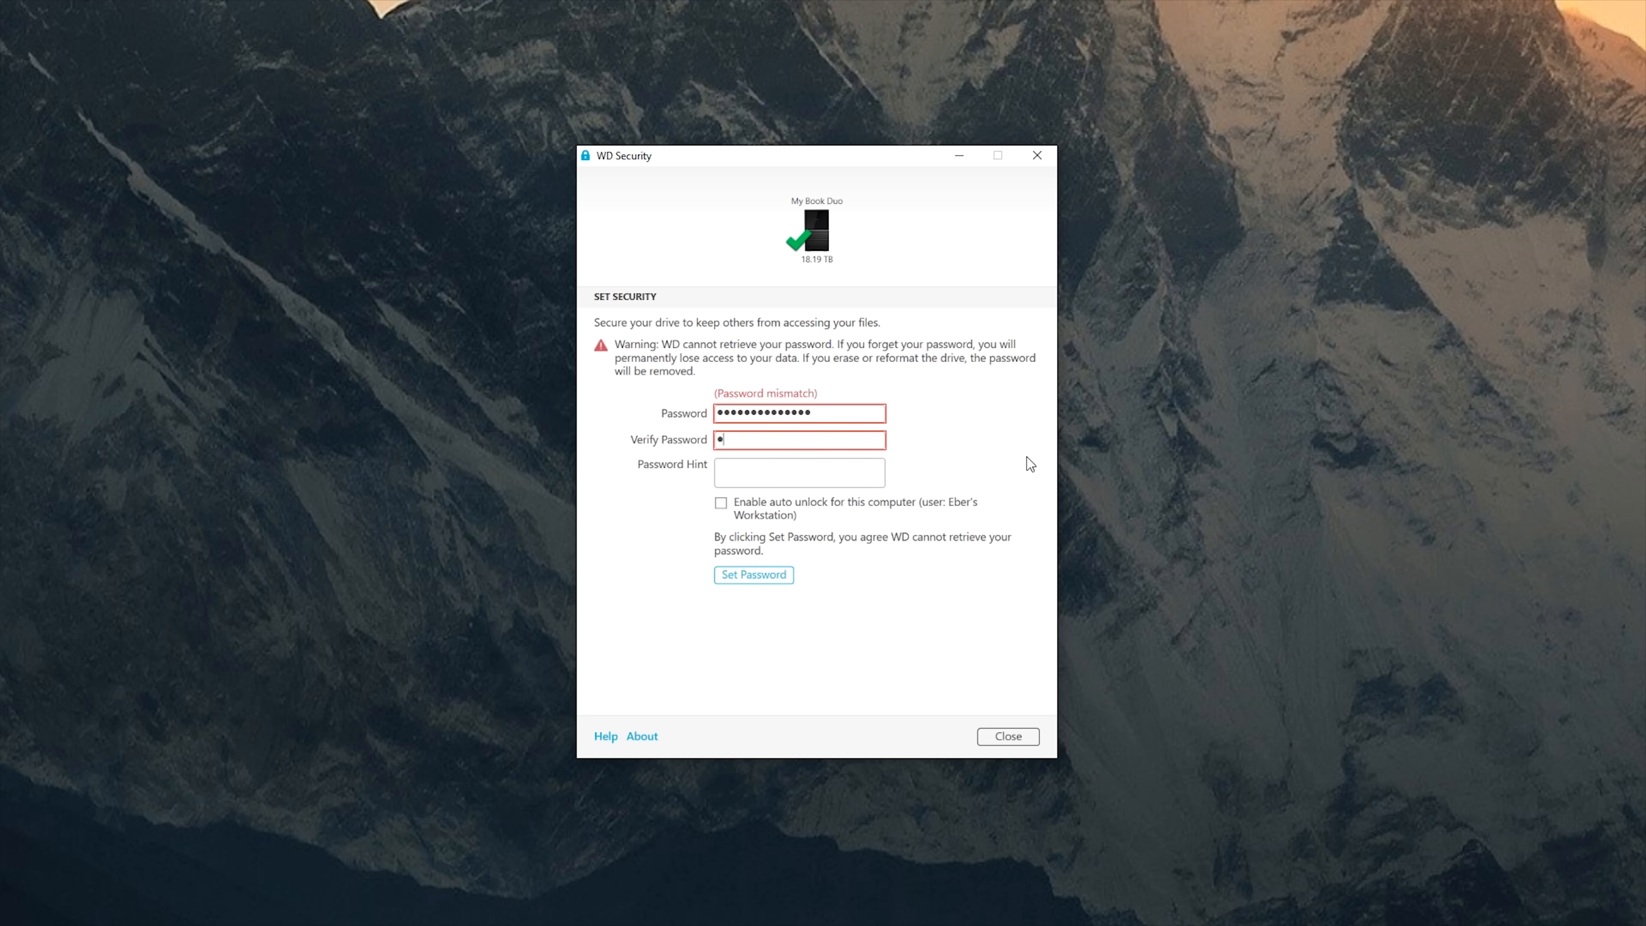